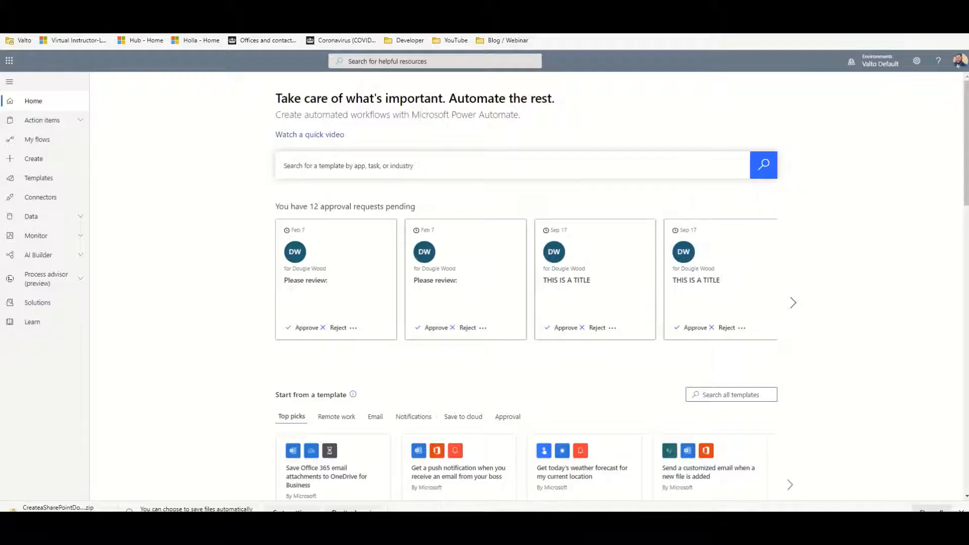
pyautogui.moveTo(122, 249)
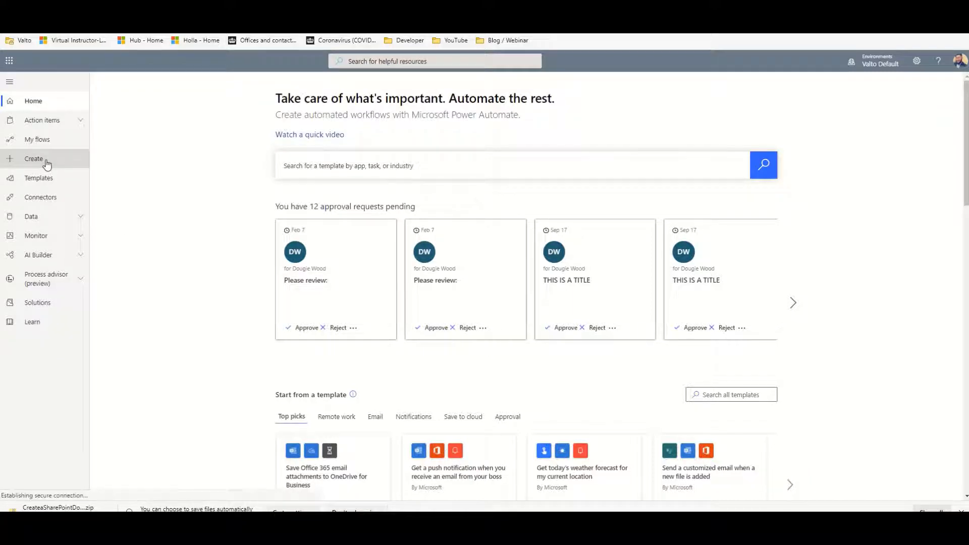
# Start a new instant cloud flow from Create in the left navigation.
pyautogui.click(33, 159)
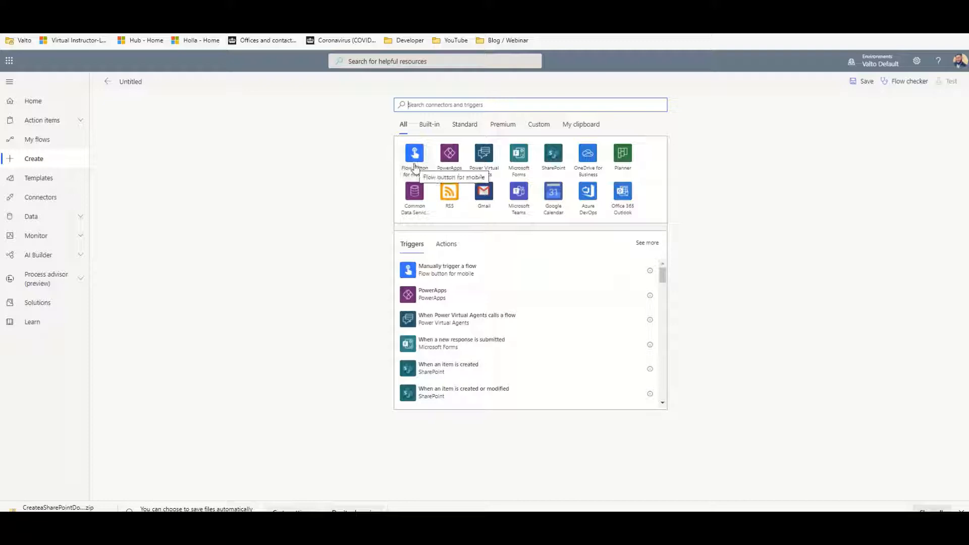
# Choose 'Manually trigger a flow' from the Flow button for mobile connector.
pyautogui.click(414, 152)
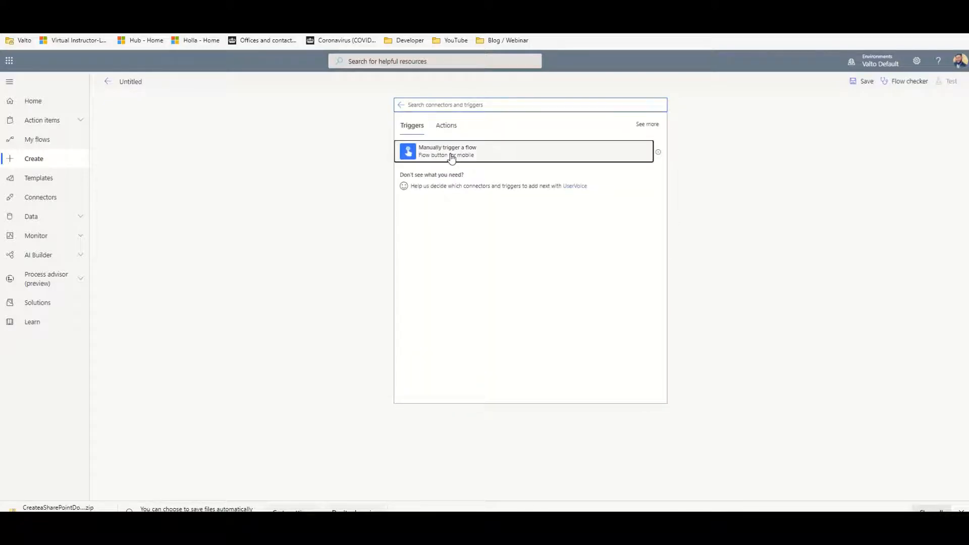
pyautogui.click(521, 150)
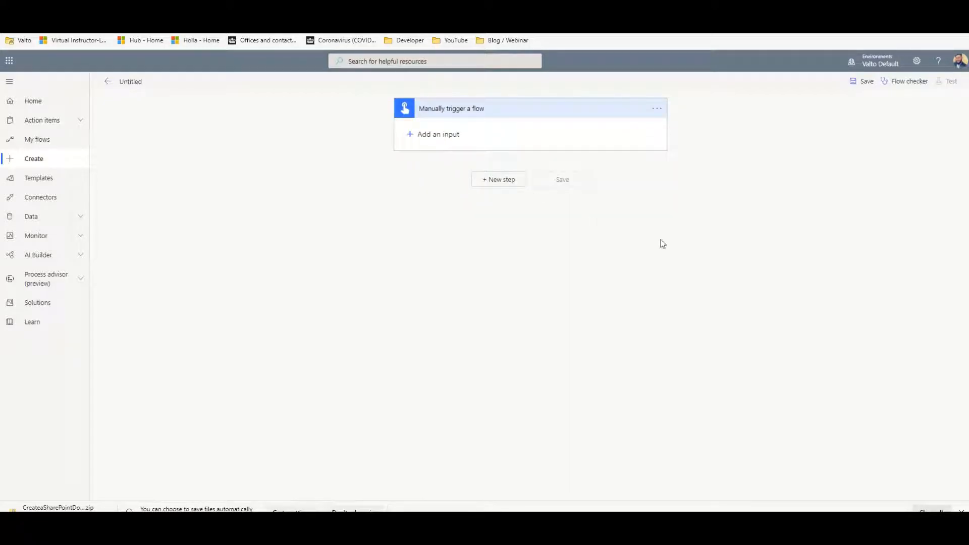
pyautogui.moveTo(557, 252)
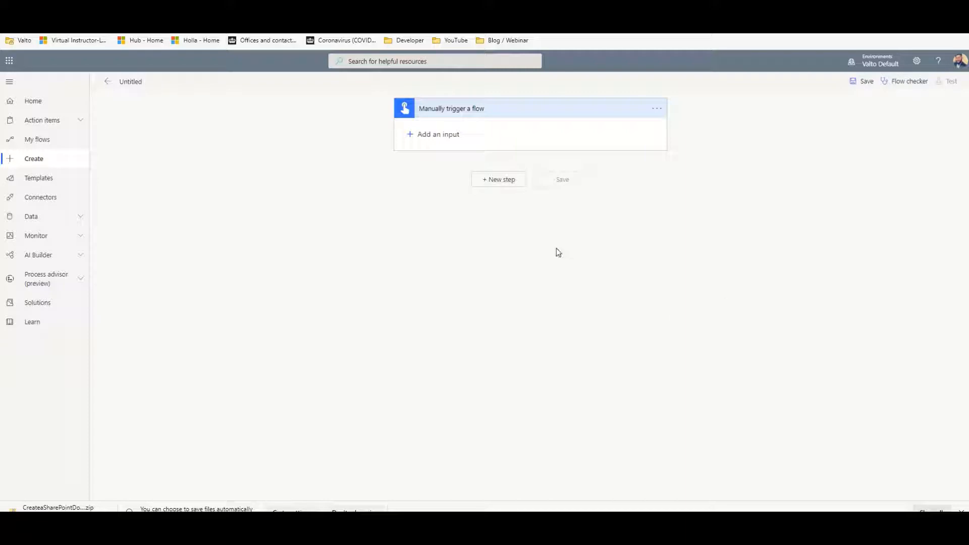
pyautogui.moveTo(503, 197)
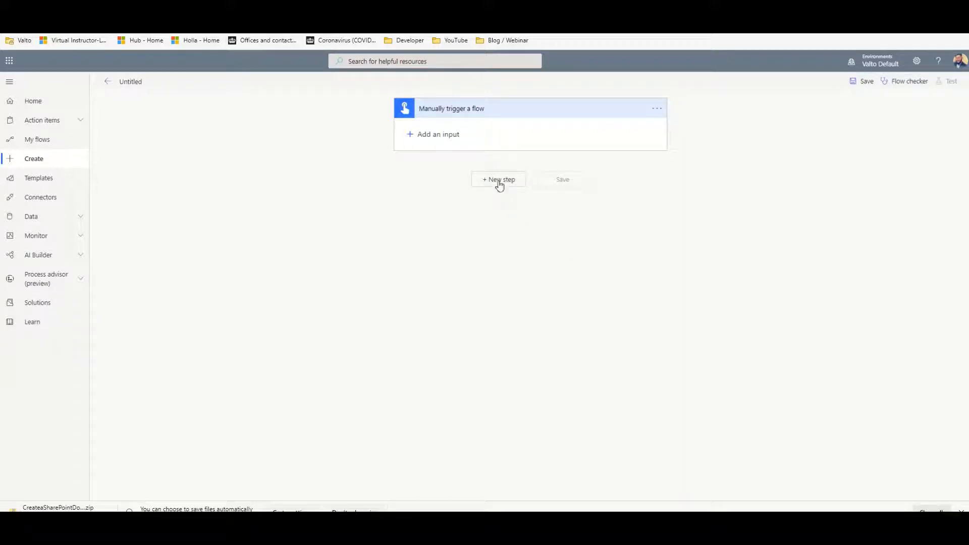
# Add a 'Send an HTTP request to SharePoint' action found by searching 'share'.
pyautogui.click(497, 180)
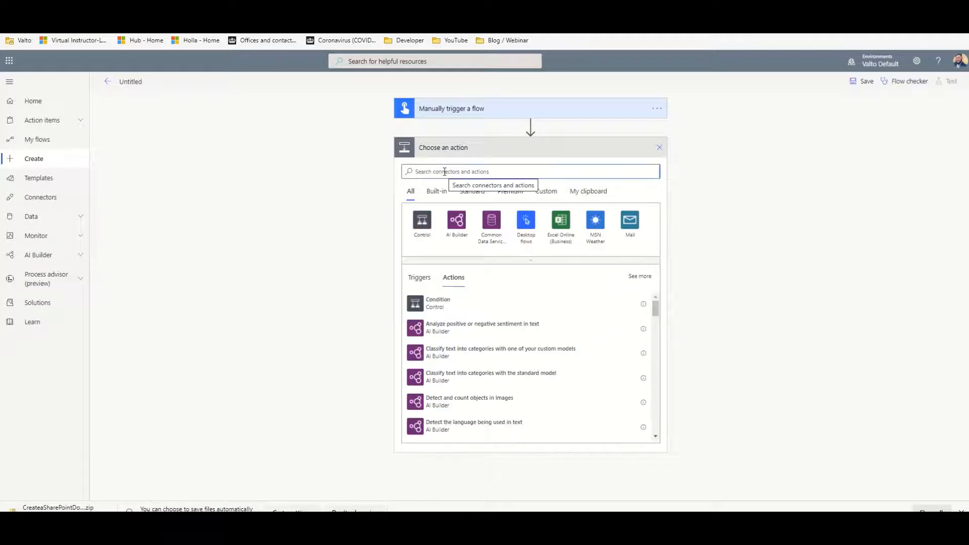
pyautogui.write('sharepoint')
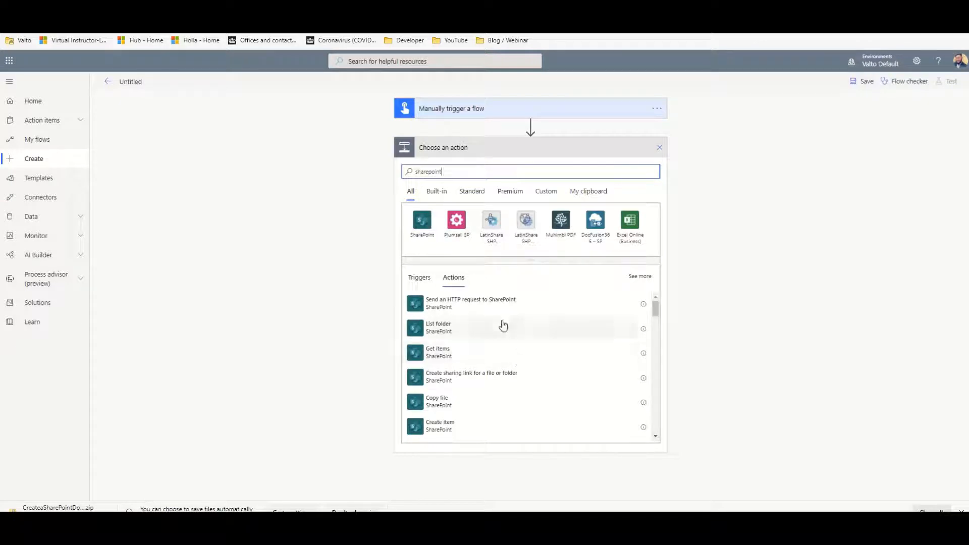
pyautogui.moveTo(469, 304)
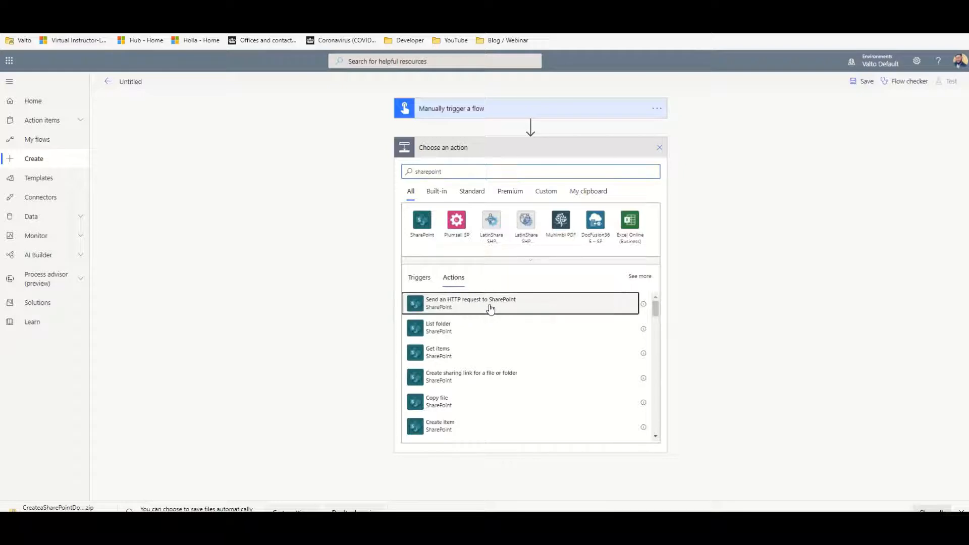
pyautogui.click(471, 303)
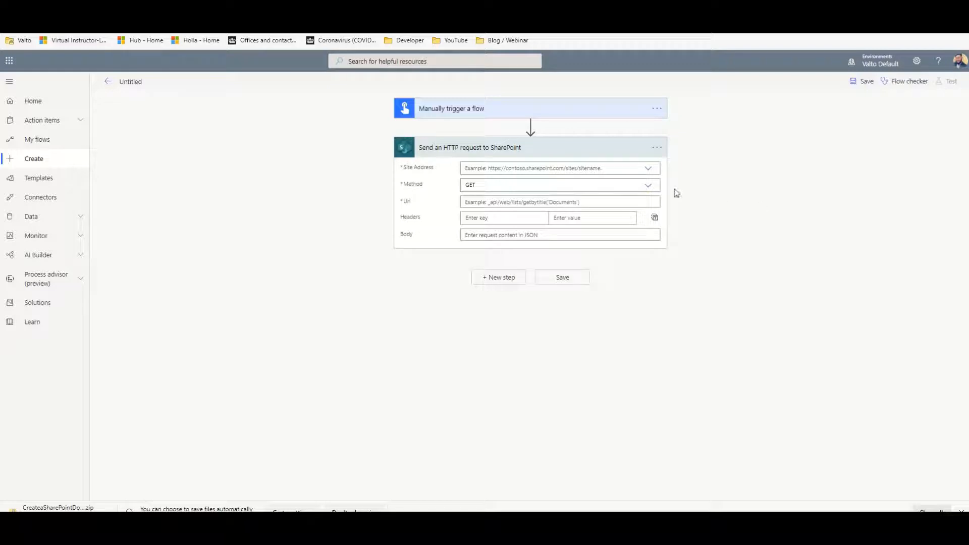
pyautogui.moveTo(647, 169)
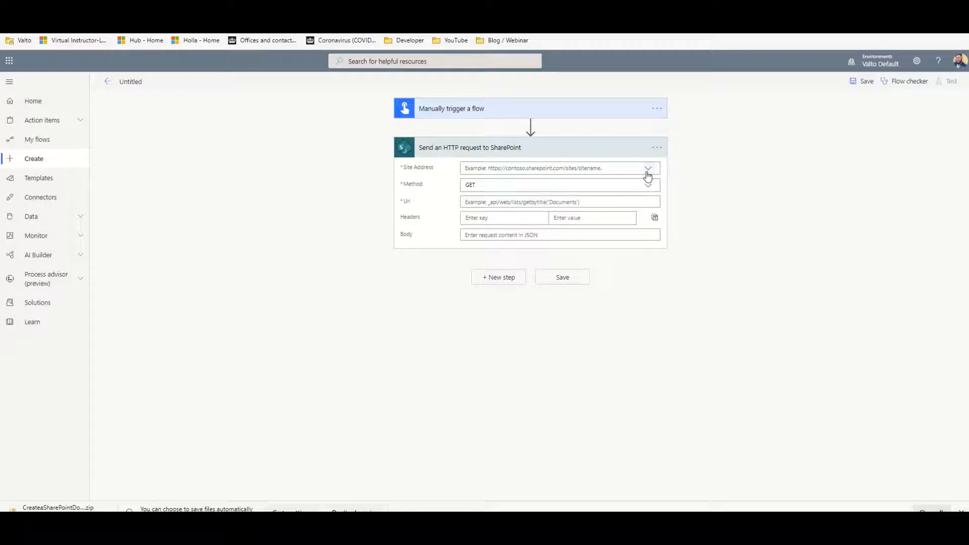
# Target the request at Dougie Site with method POST for the _api/web/lists/ path.
pyautogui.click(648, 168)
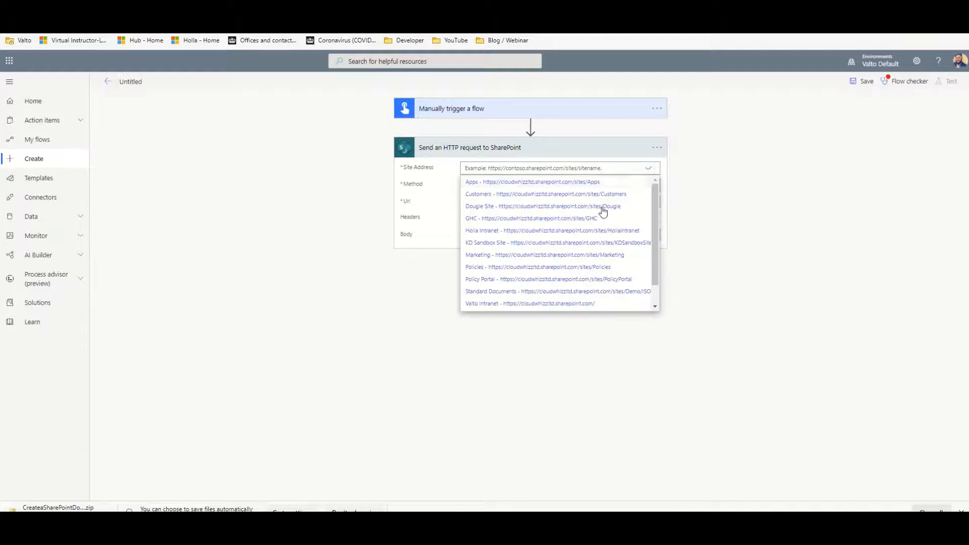
pyautogui.click(546, 206)
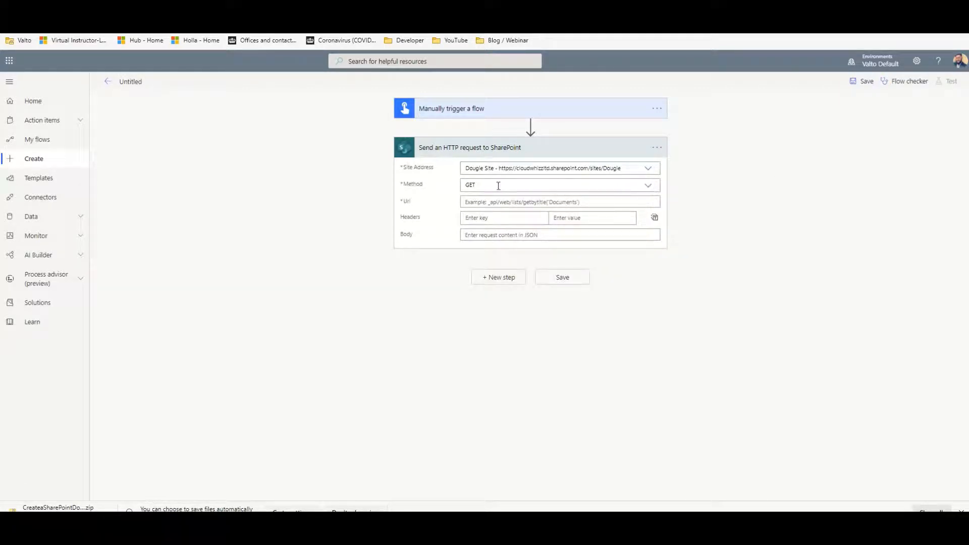
pyautogui.click(558, 183)
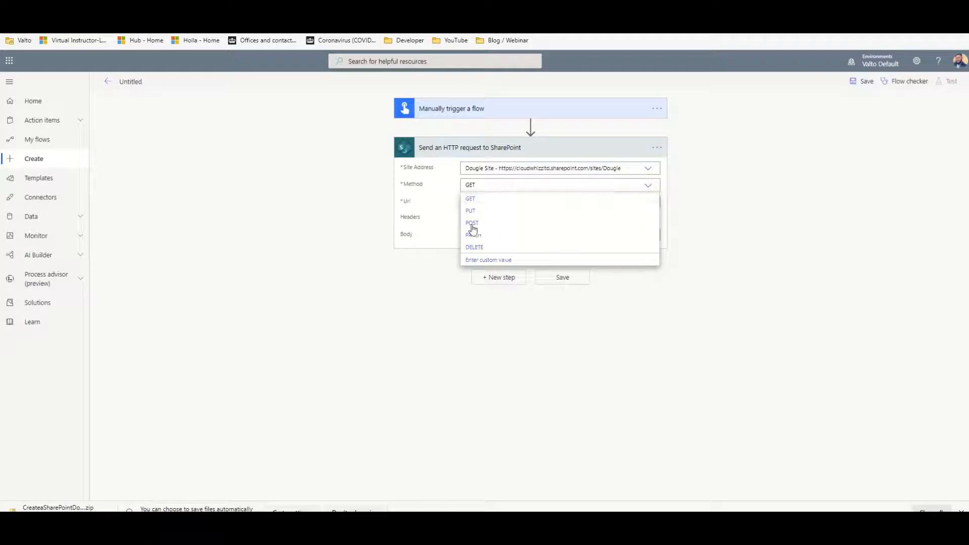
pyautogui.click(471, 223)
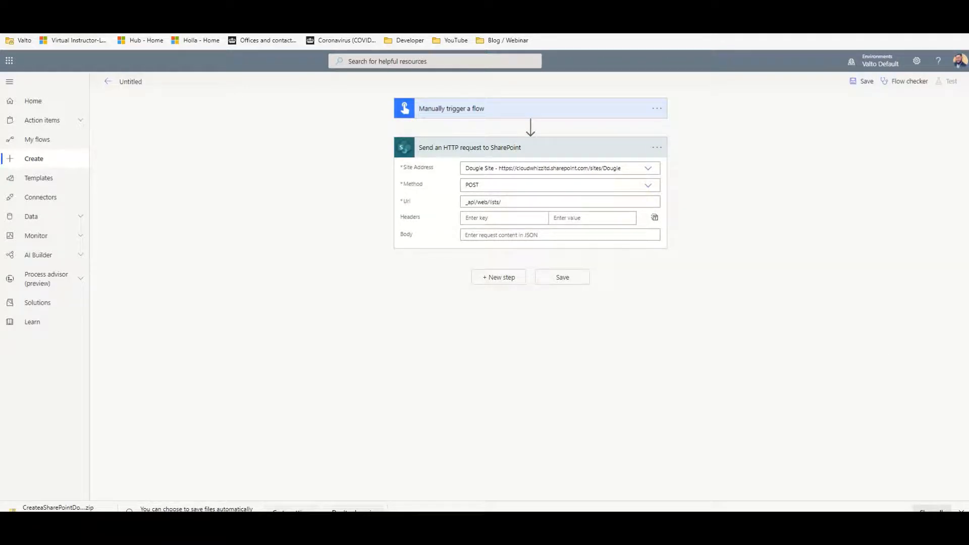
# Add the header content-type: application/json;odata=verbose and move into the Body field.
pyautogui.click(501, 218)
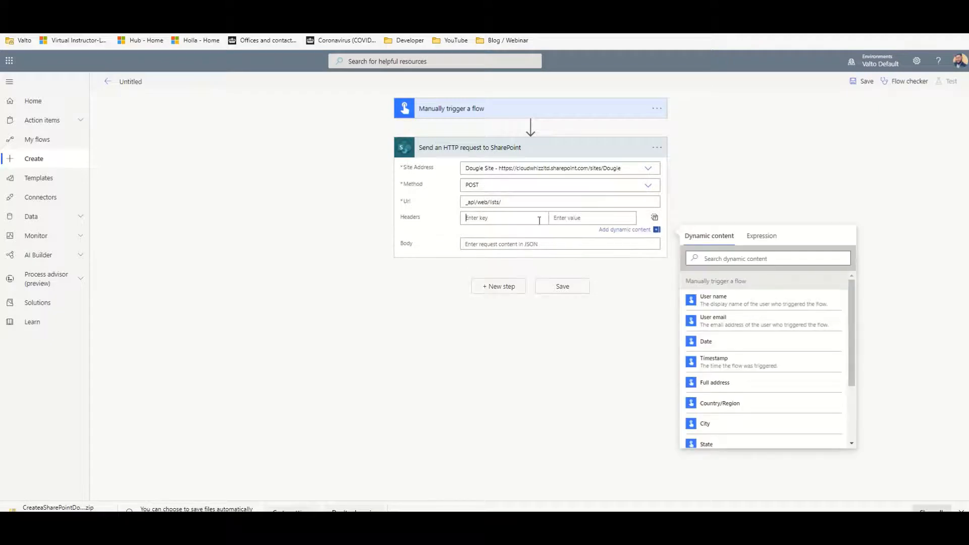
pyautogui.write('content-type:')
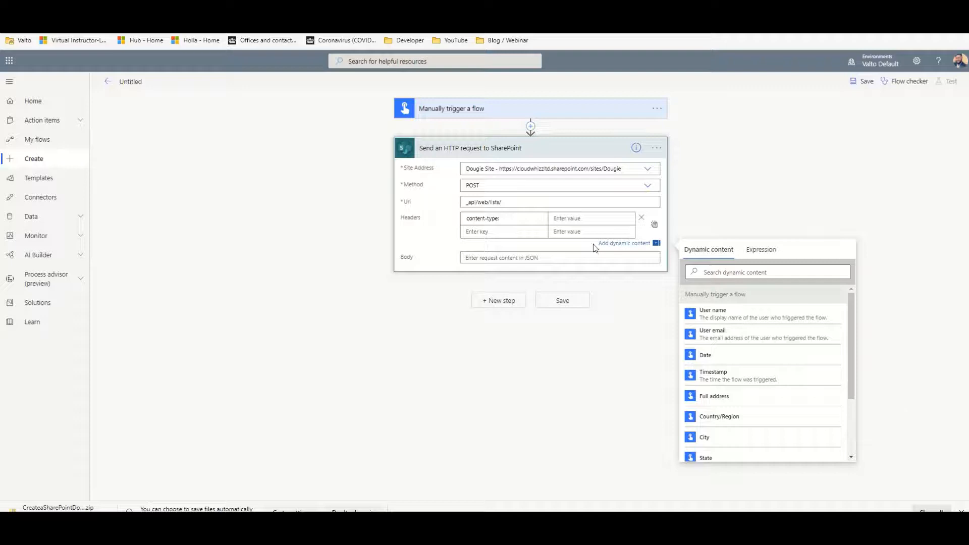
pyautogui.write('application/json;odata=verbose')
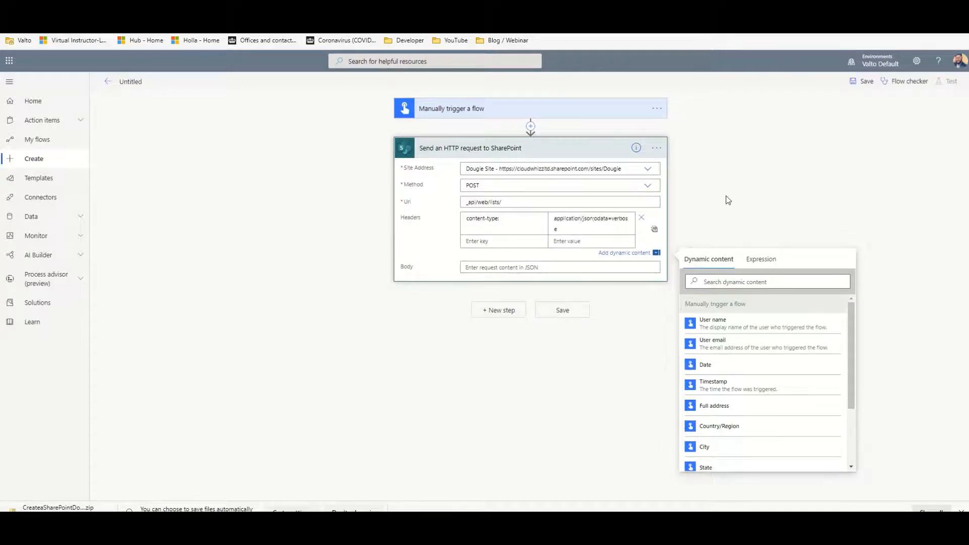
pyautogui.click(728, 200)
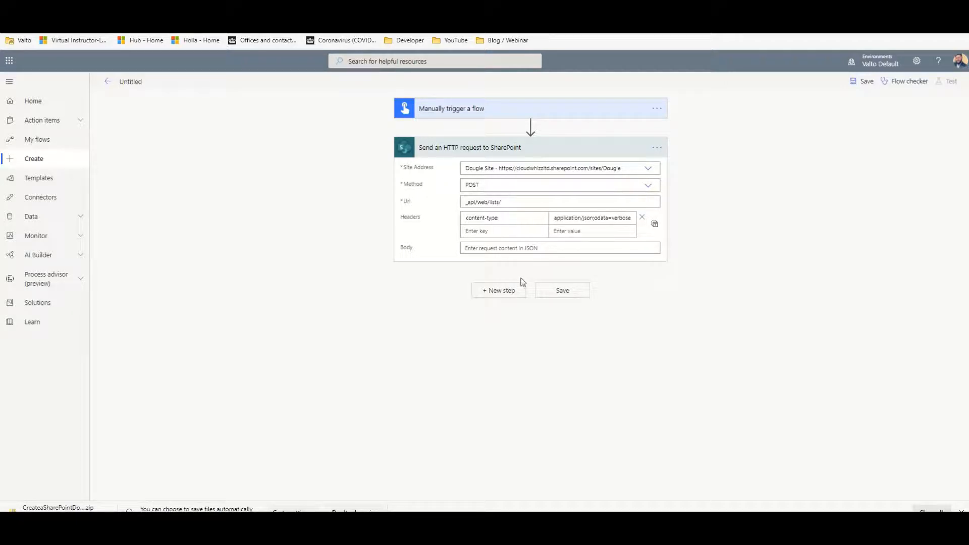
pyautogui.click(559, 248)
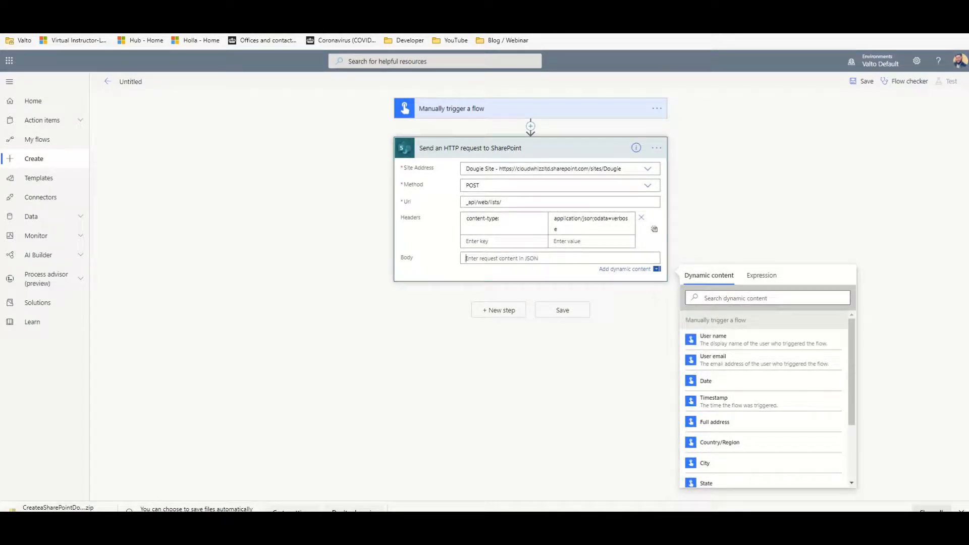
# Enter body JSON with BaseTemplate 101, description 'This is some text' and Title 'Client Documents'.
pyautogui.write('{"BaseTemplate": 101, "Description": "This is some text", "Title": ""}')
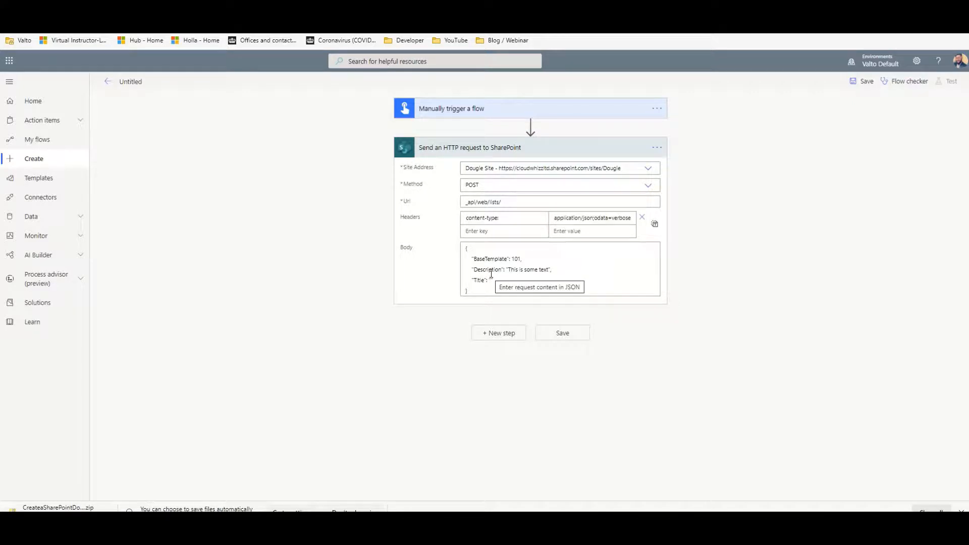
pyautogui.doubleClick(482, 259)
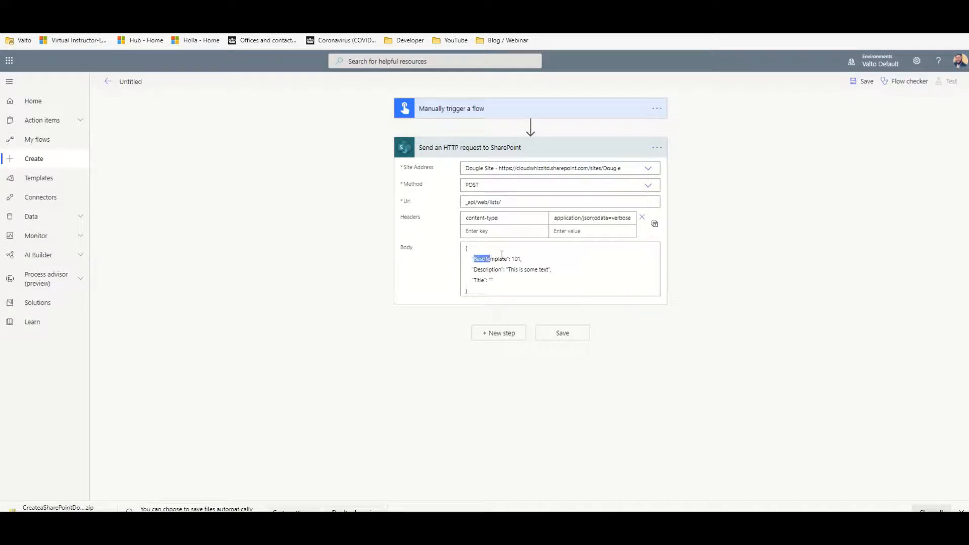
pyautogui.click(501, 268)
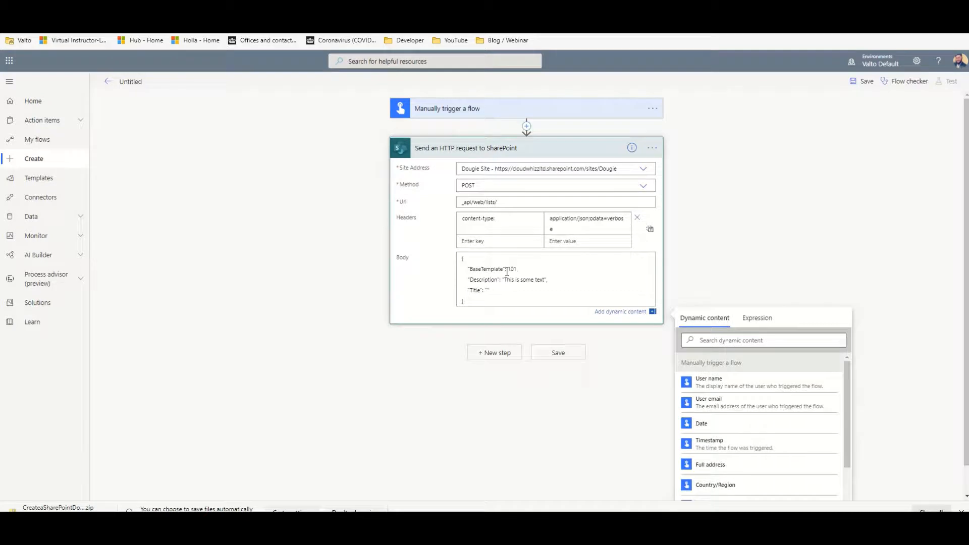
pyautogui.doubleClick(511, 268)
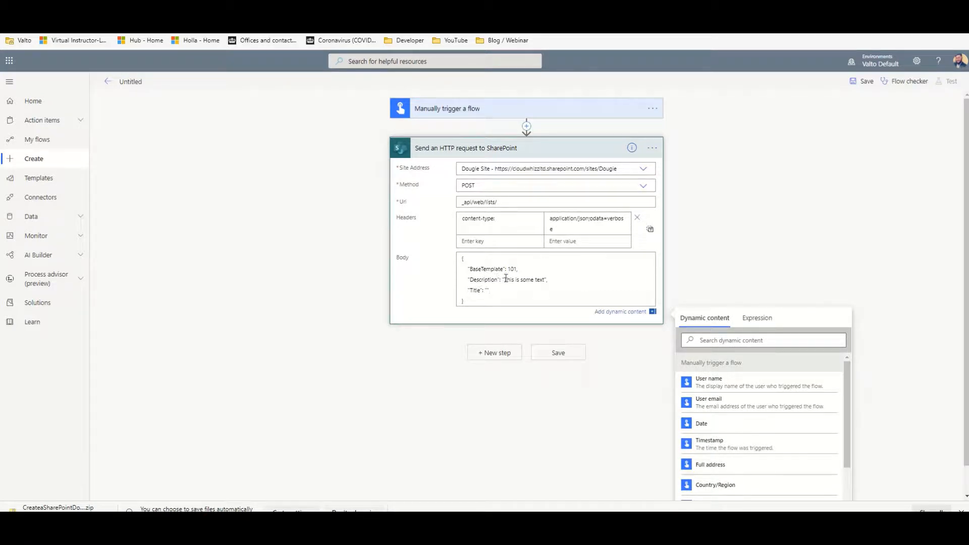
pyautogui.doubleClick(524, 279)
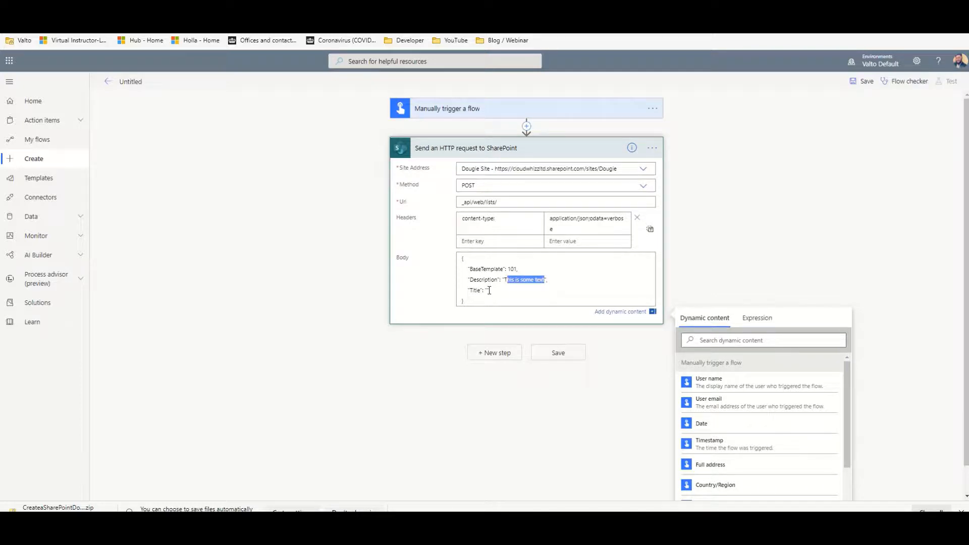
pyautogui.click(498, 302)
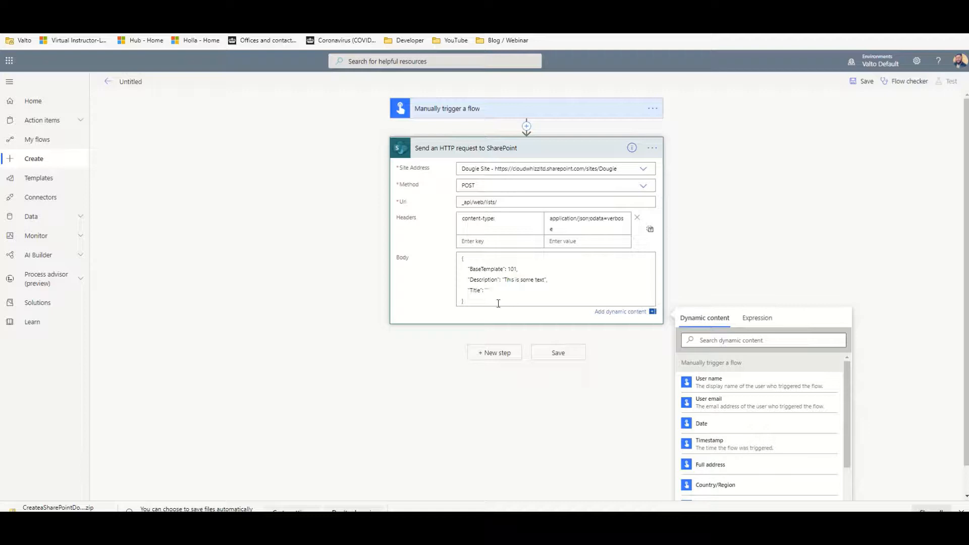
pyautogui.write('Client Documents')
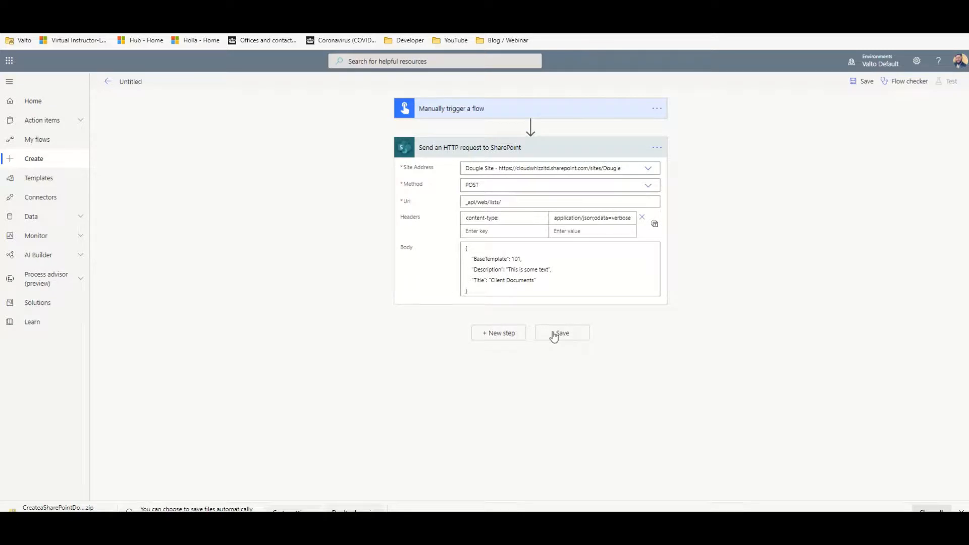
# Save the flow and rename it 'Create a Document Library'.
pyautogui.click(561, 333)
pyautogui.write('Create a Document ')
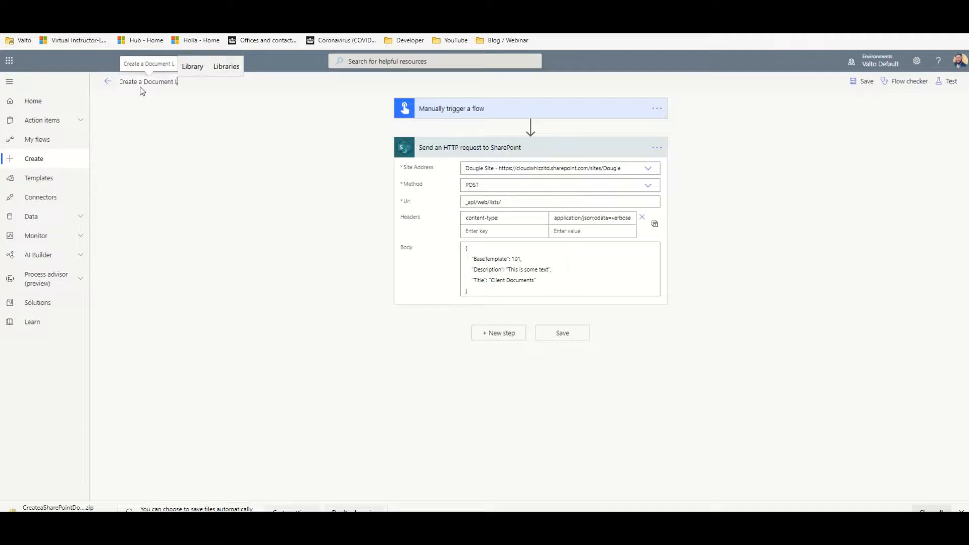
pyautogui.write('Library')
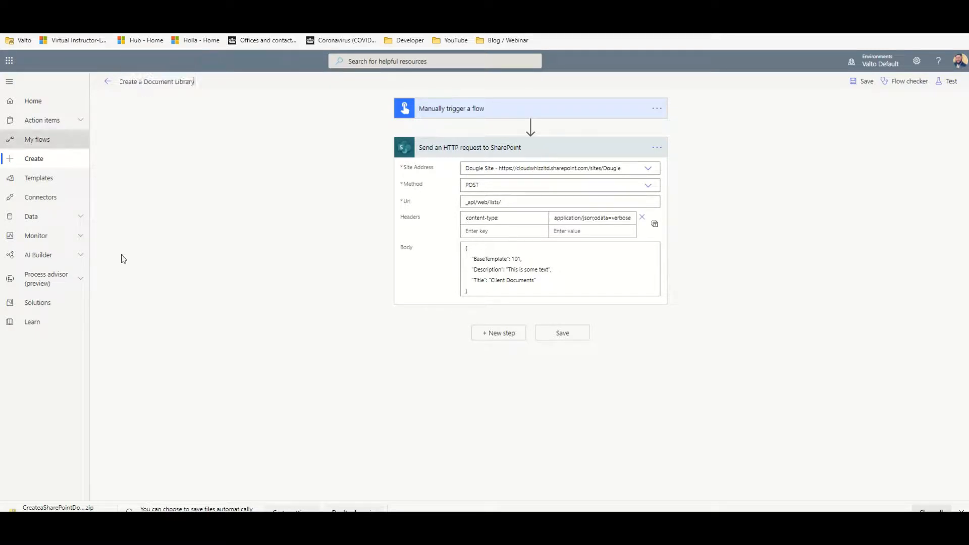
pyautogui.moveTo(781, 195)
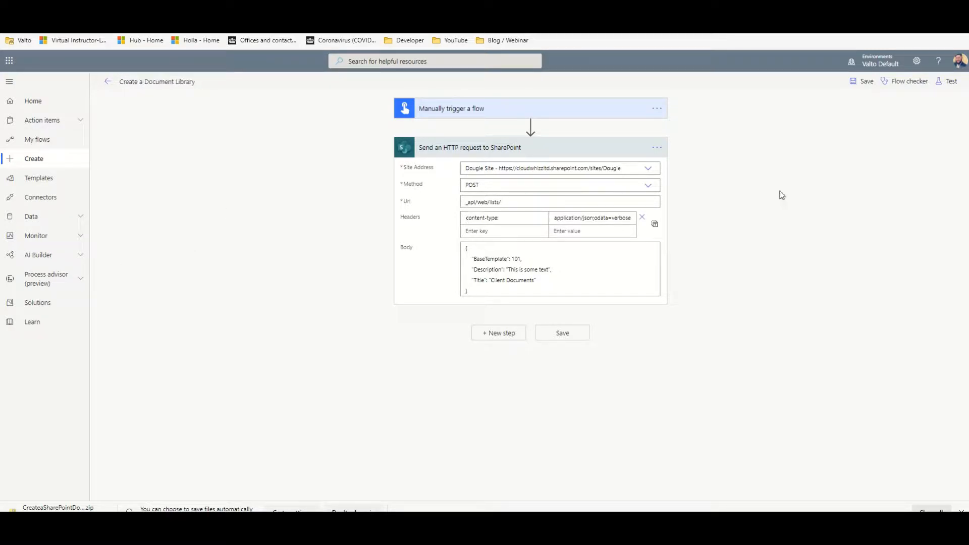
pyautogui.click(864, 81)
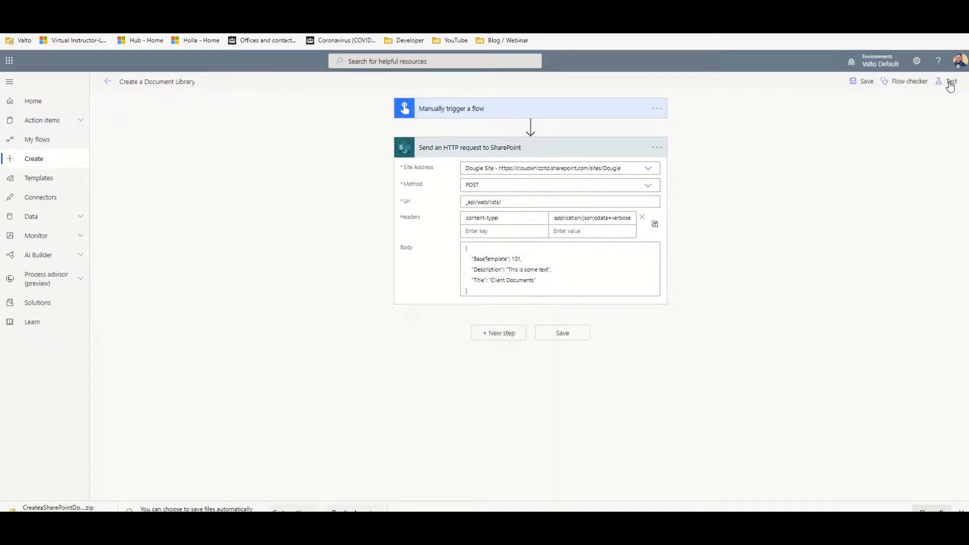
# Test the flow with 'I'll perform the trigger action', run it and confirm it started successfully.
pyautogui.click(951, 81)
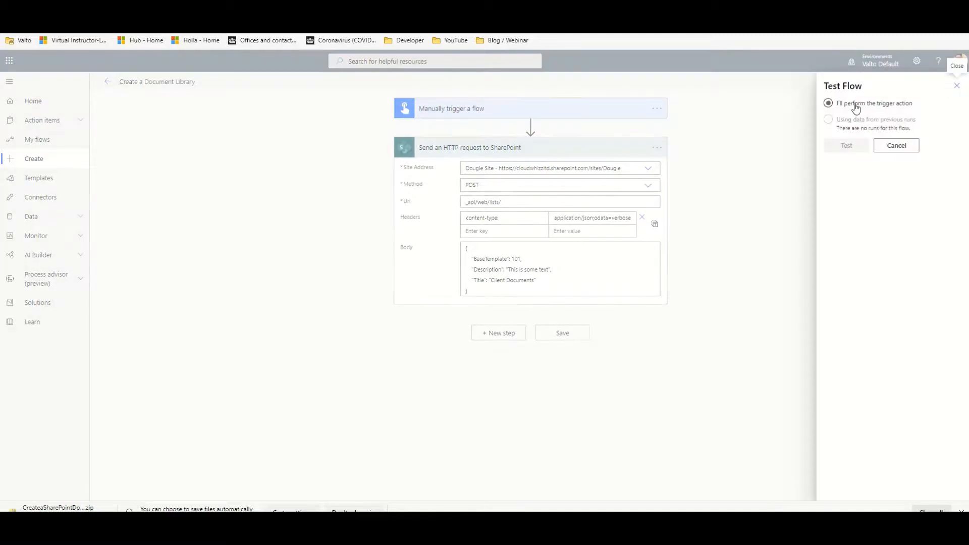
pyautogui.click(845, 145)
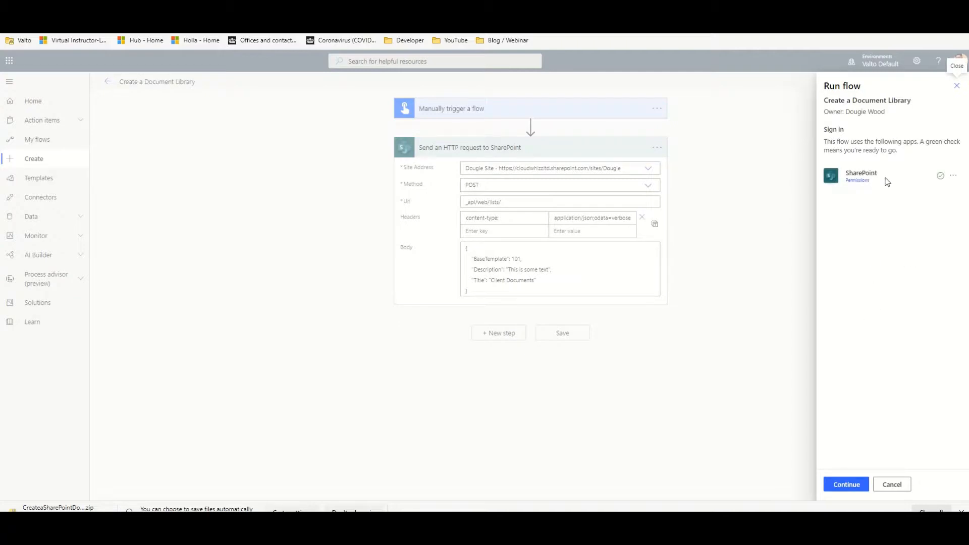
pyautogui.click(846, 483)
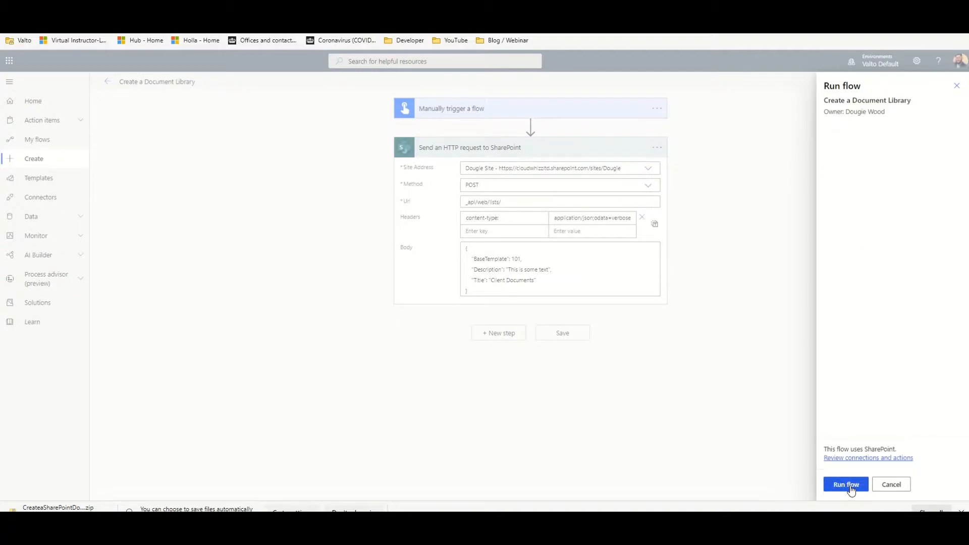
pyautogui.click(846, 483)
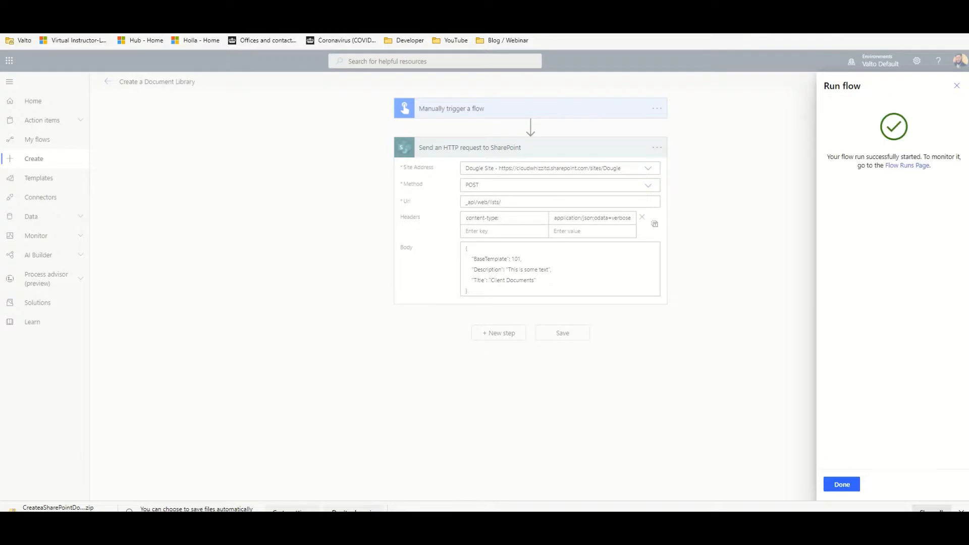
pyautogui.moveTo(856, 178)
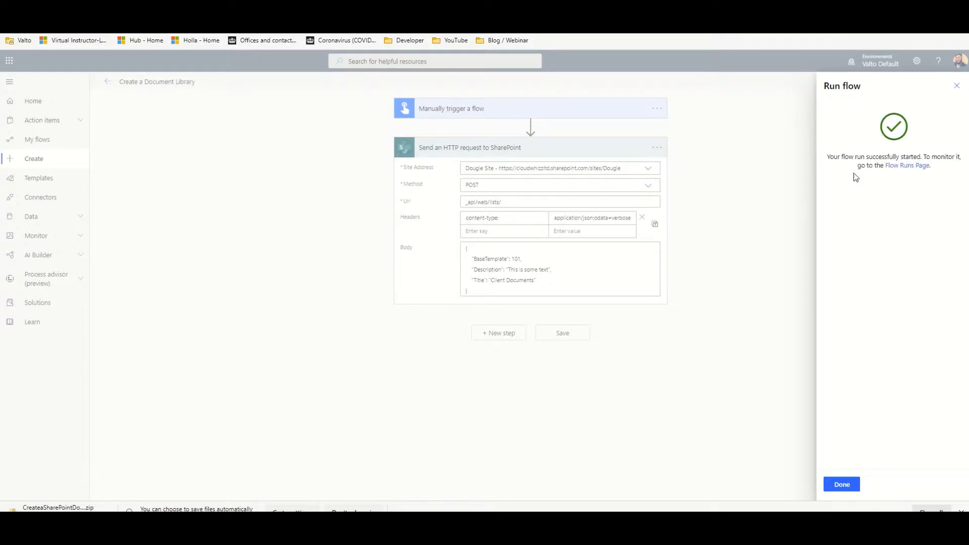
pyautogui.click(840, 484)
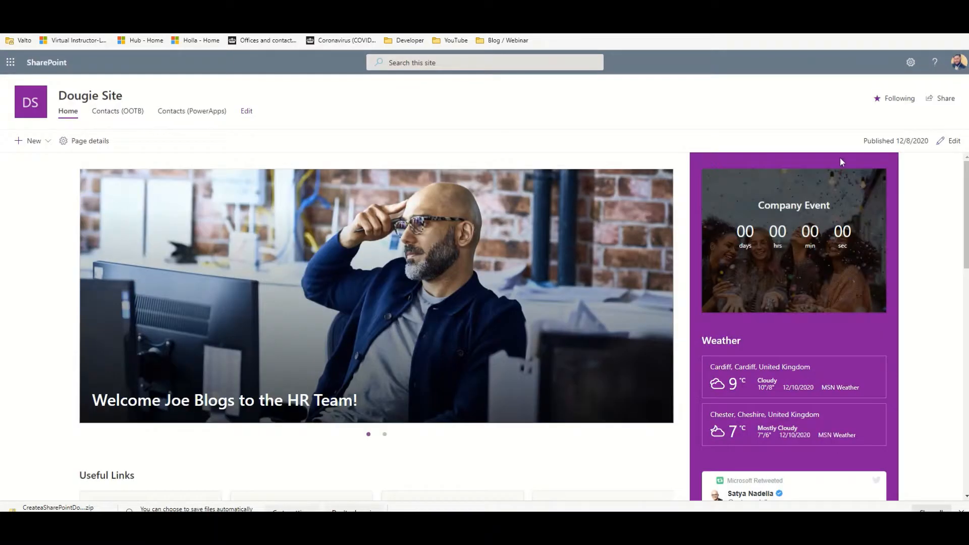
# Go to Site contents via the gear icon and open the new Client Documents library.
pyautogui.click(909, 62)
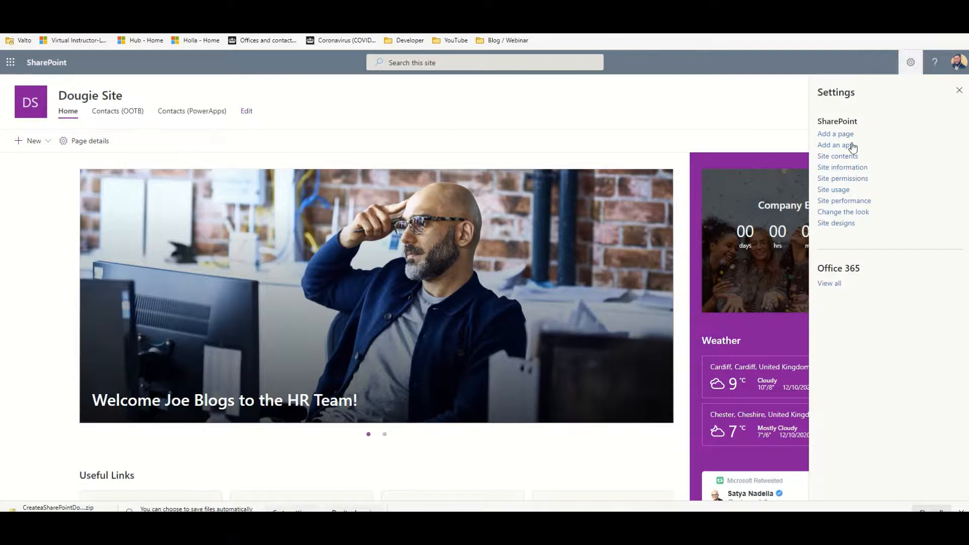
pyautogui.click(837, 144)
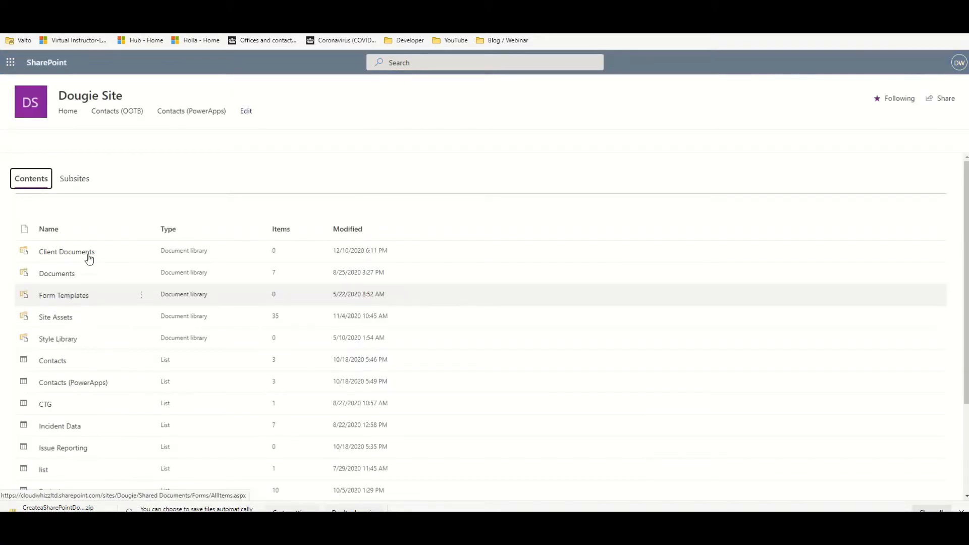
pyautogui.moveTo(67, 251)
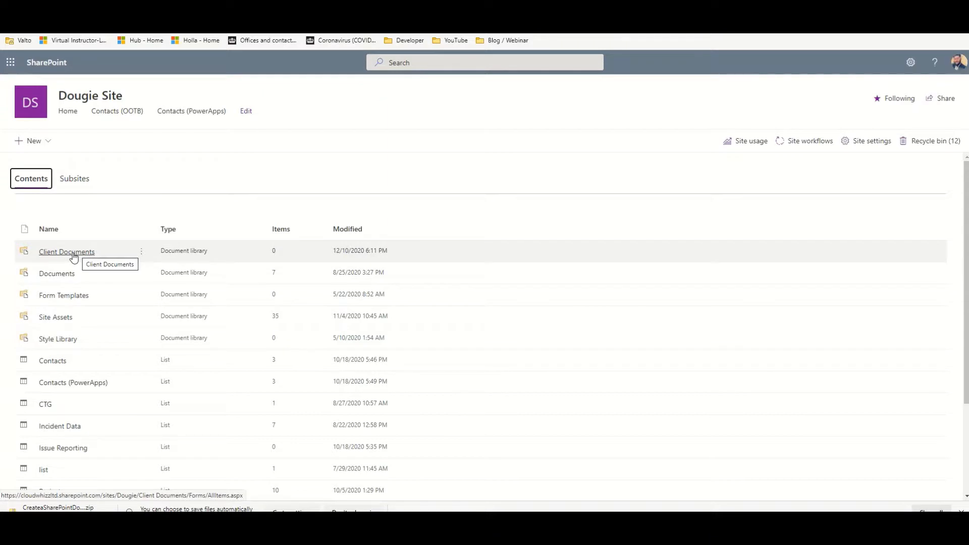
pyautogui.click(66, 251)
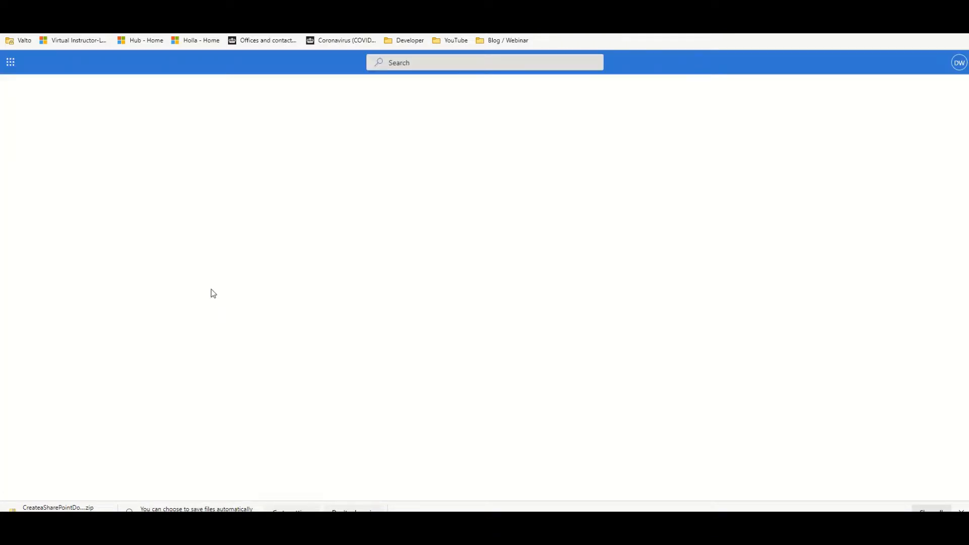